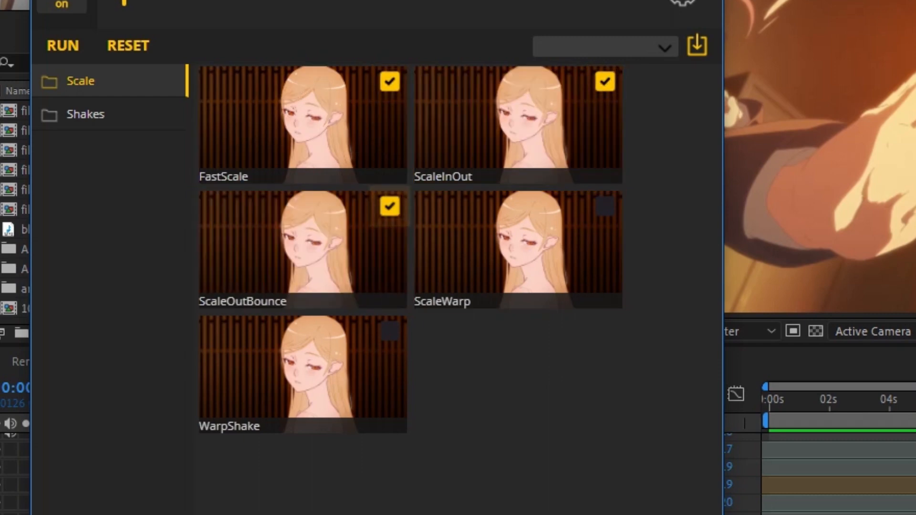
Run the checked Scale and Shakes transitions, dismissing the scene-selection reminder
click(85, 113)
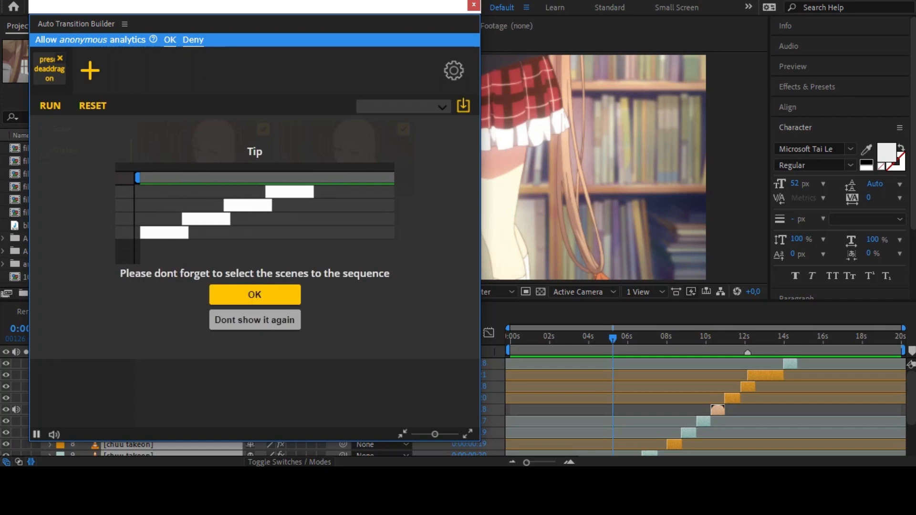
click(254, 294)
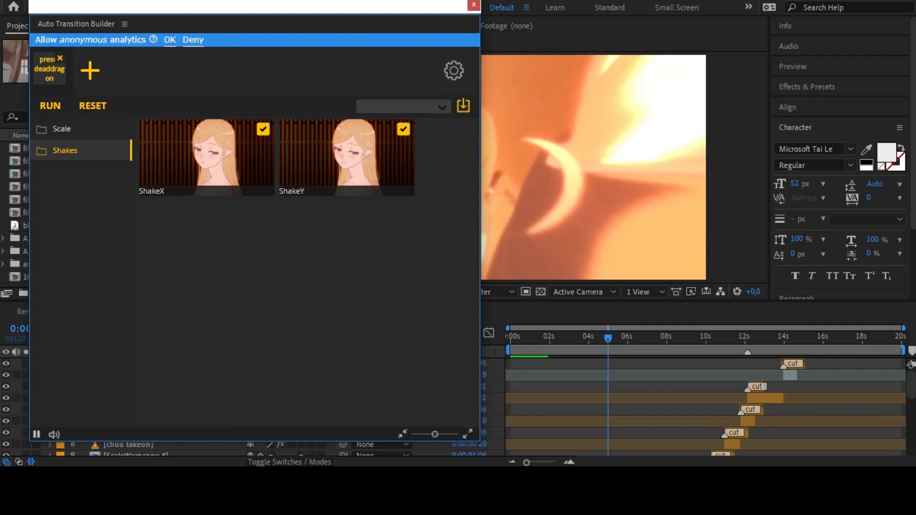
Close the Auto Transition Builder to reveal the EDIT composition timeline
click(474, 6)
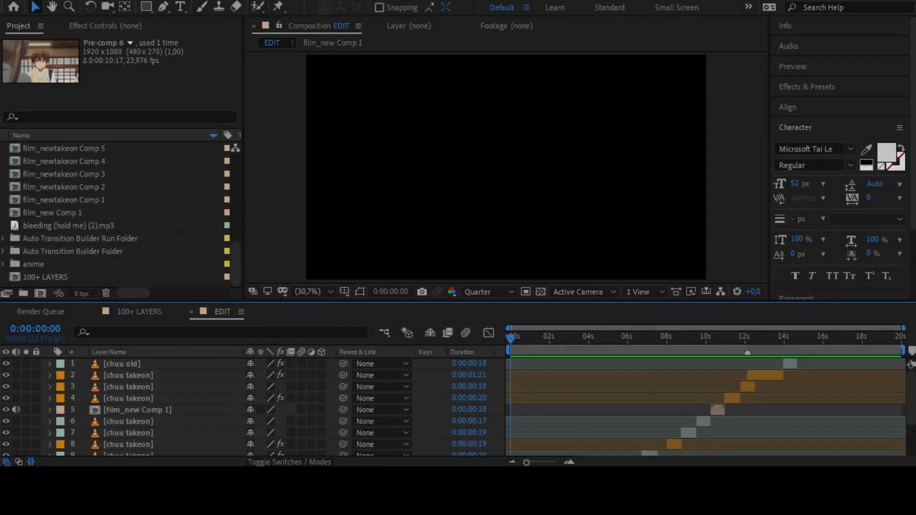
scroll(down, 3)
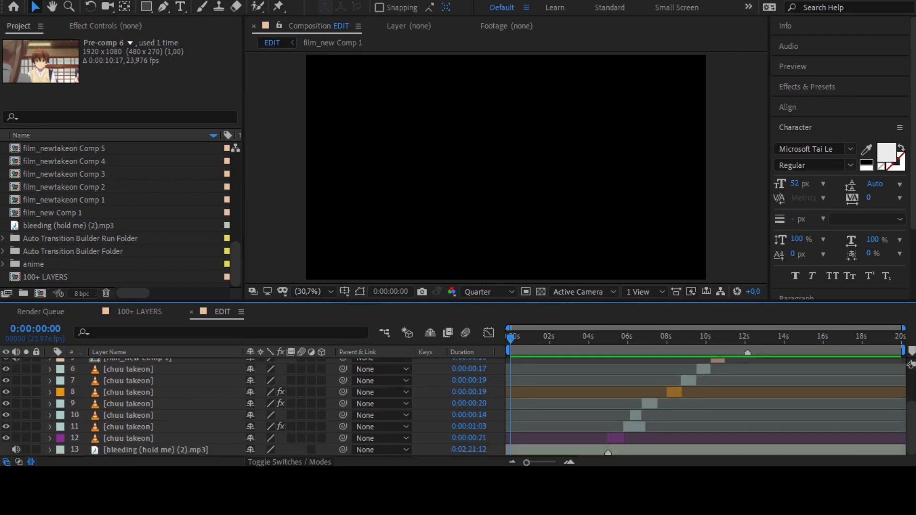
click(590, 336)
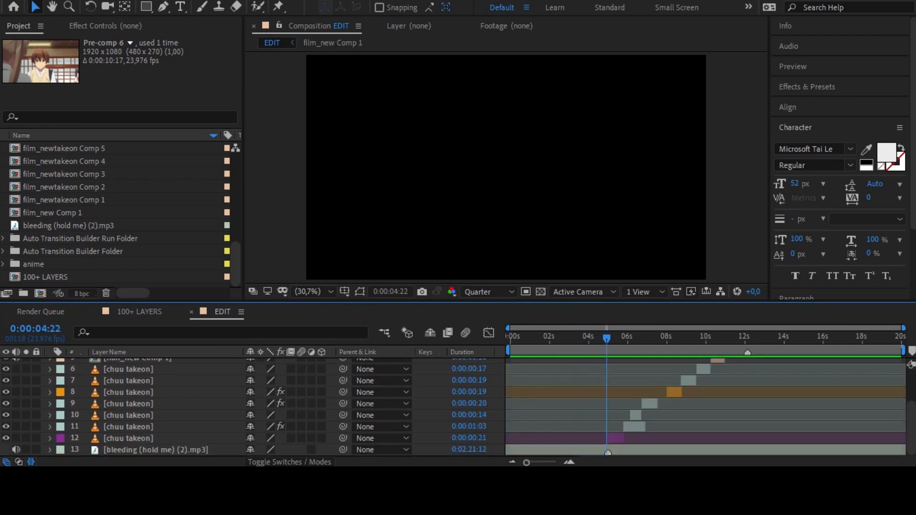
click(608, 335)
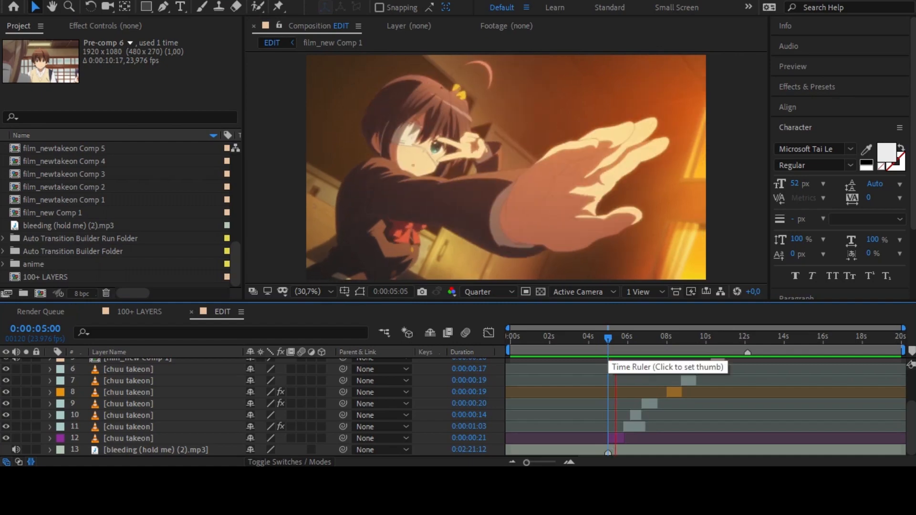
click(655, 336)
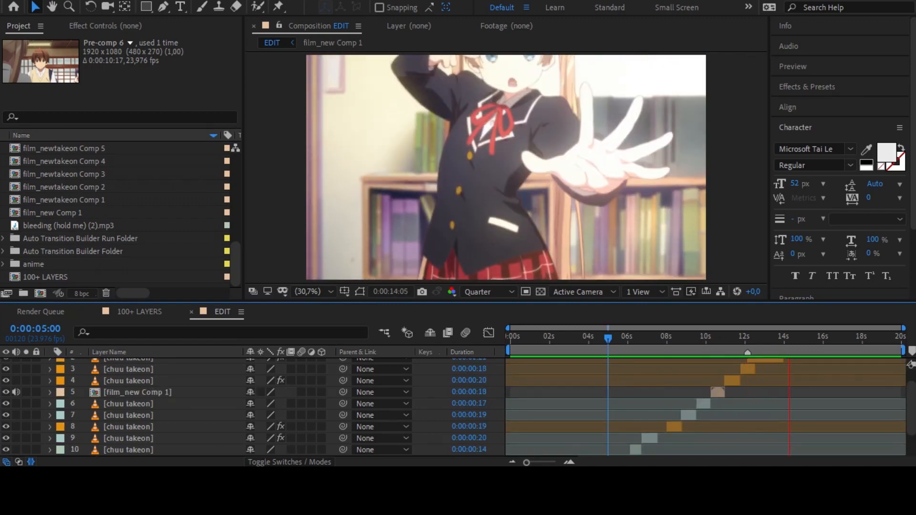
click(607, 336)
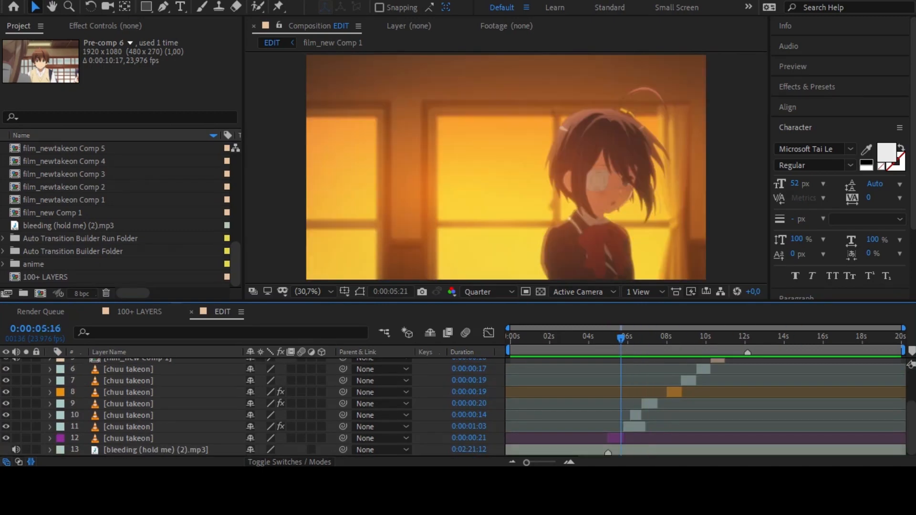
Launch Auto Transition Builder from Window > Extensions
click(249, 6)
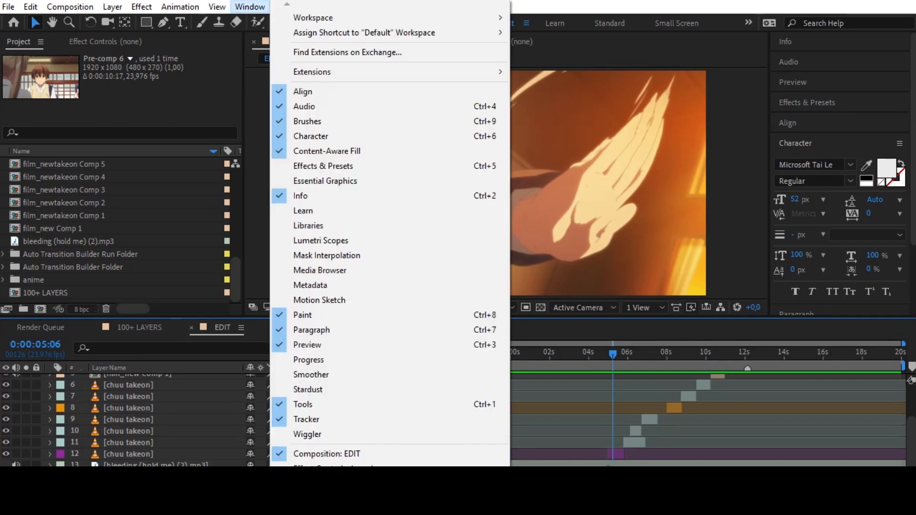
mouse_move(311, 71)
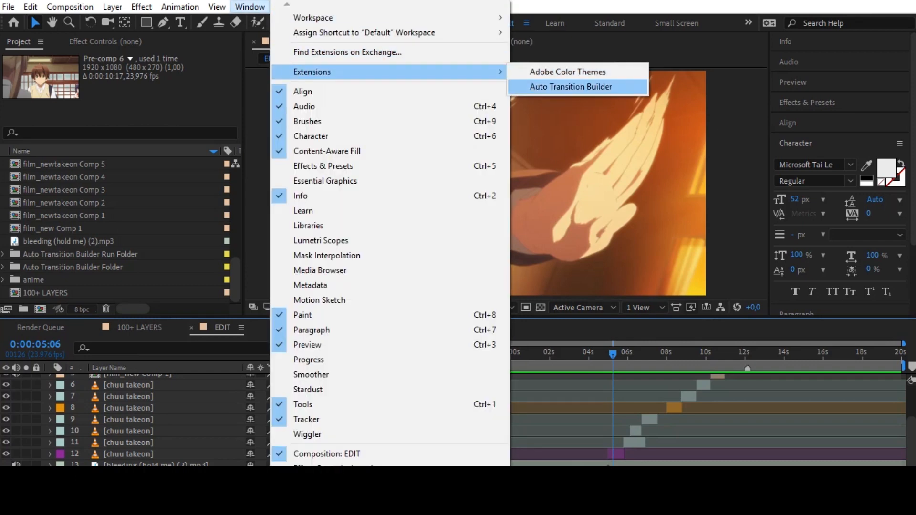
click(570, 87)
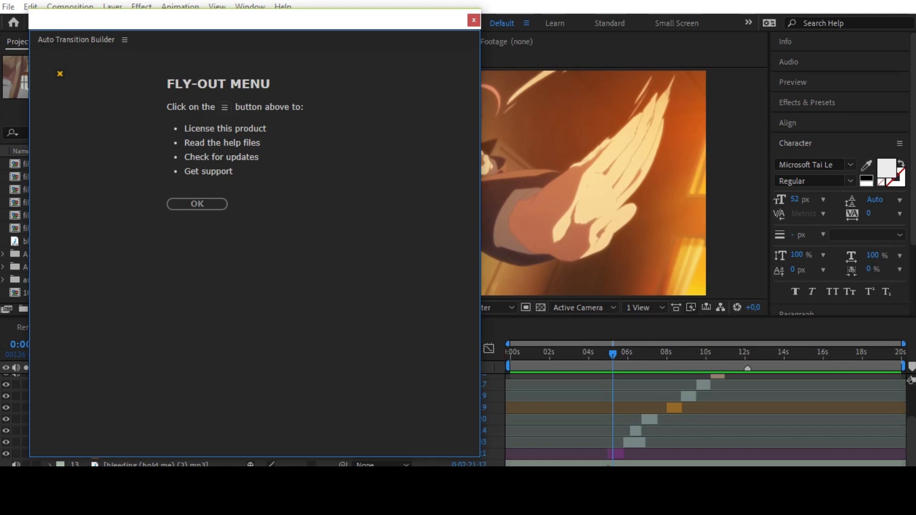
Dismiss the fly-out note, browse Shakes, then tick FastScale and the other Scale presets
click(196, 205)
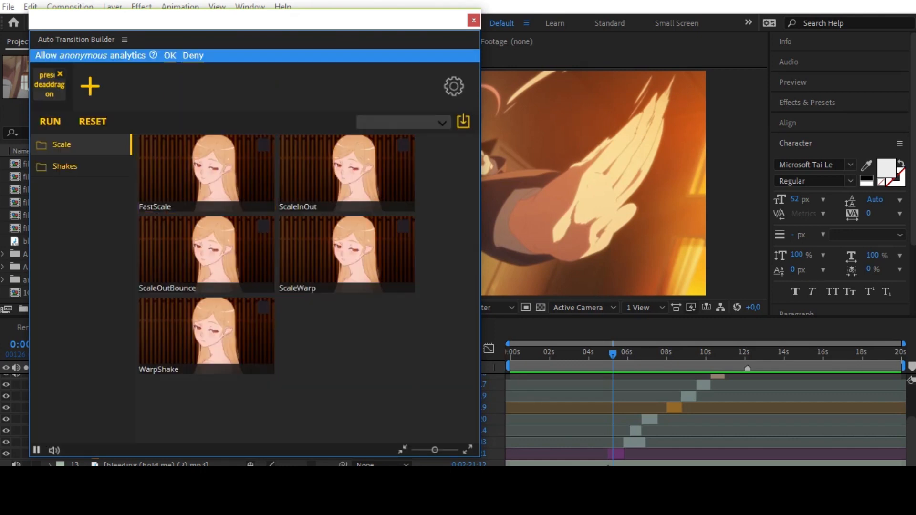
click(64, 166)
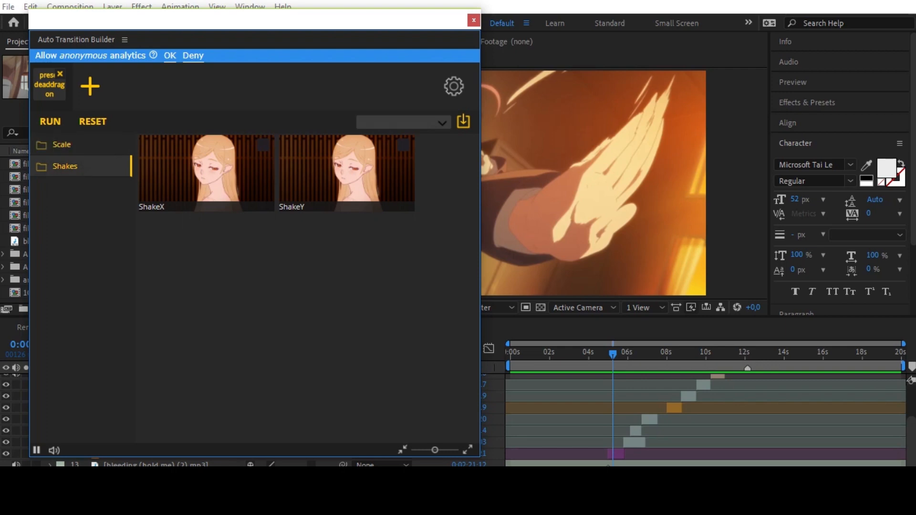
click(61, 144)
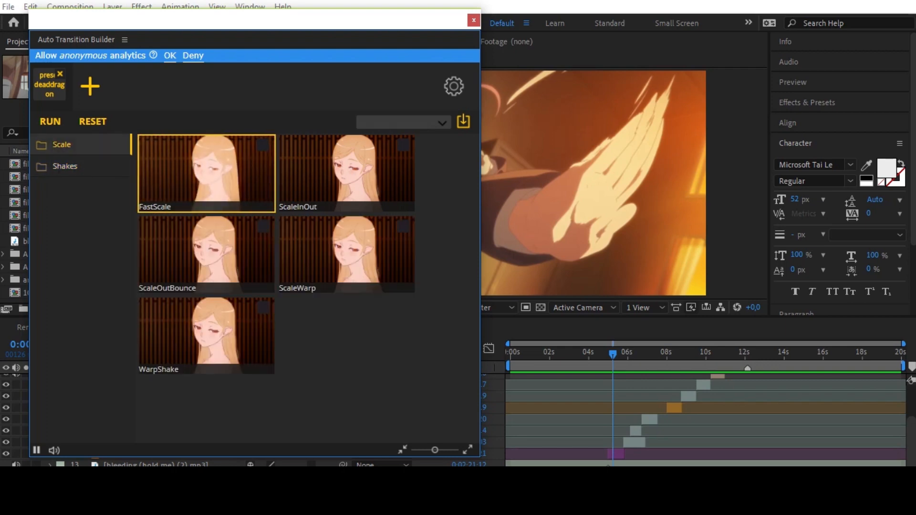
click(205, 252)
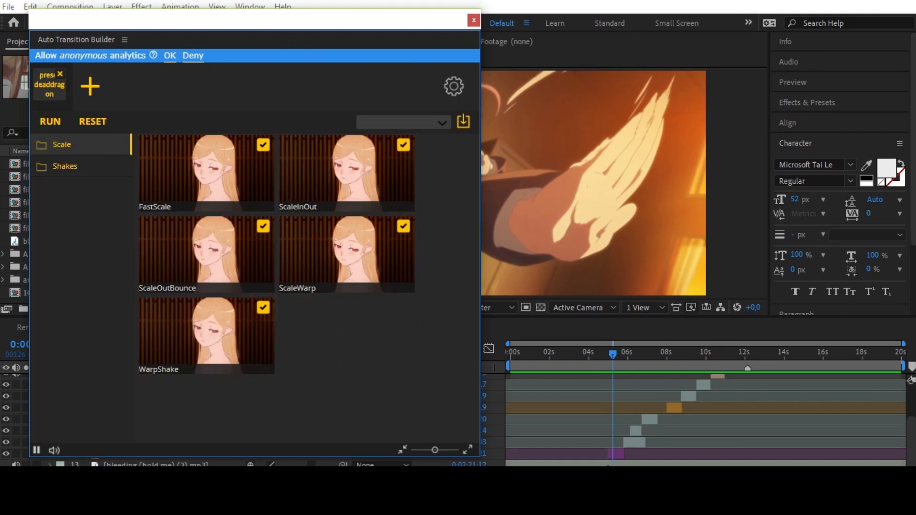
click(64, 166)
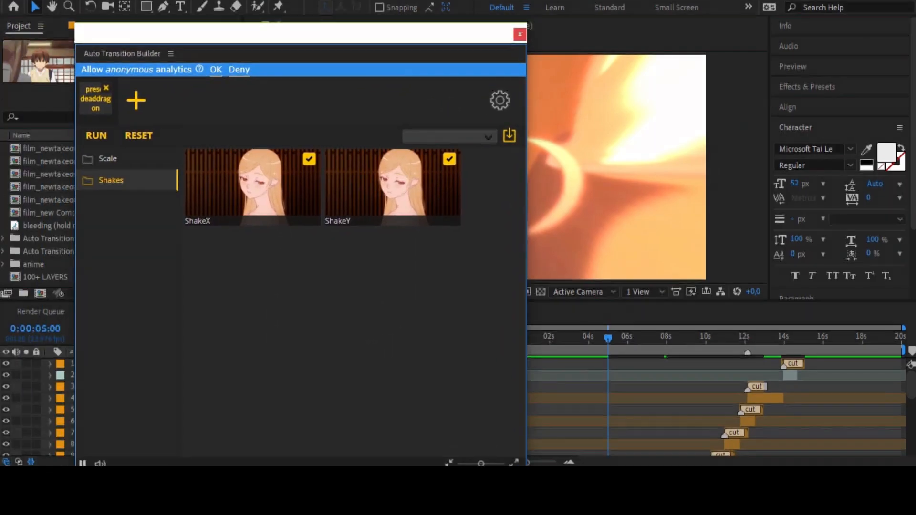
Close the transition builder after applying ShakeX and ShakeY transitions
click(518, 34)
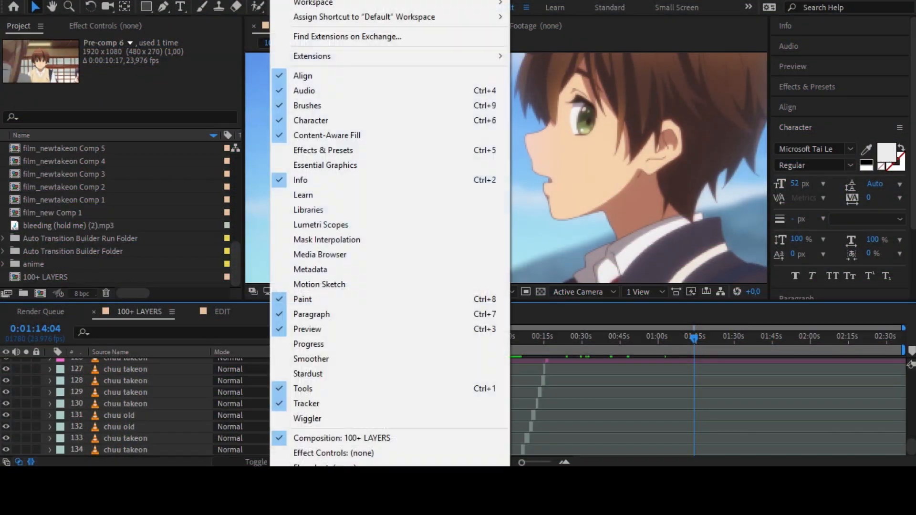
mouse_move(312, 56)
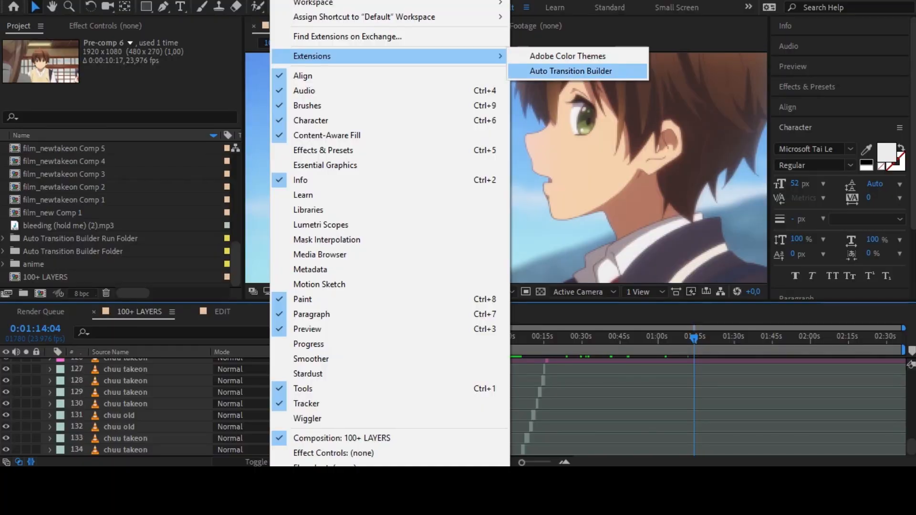
Launch Auto Transition Builder over the 100+ LAYERS composition
click(571, 71)
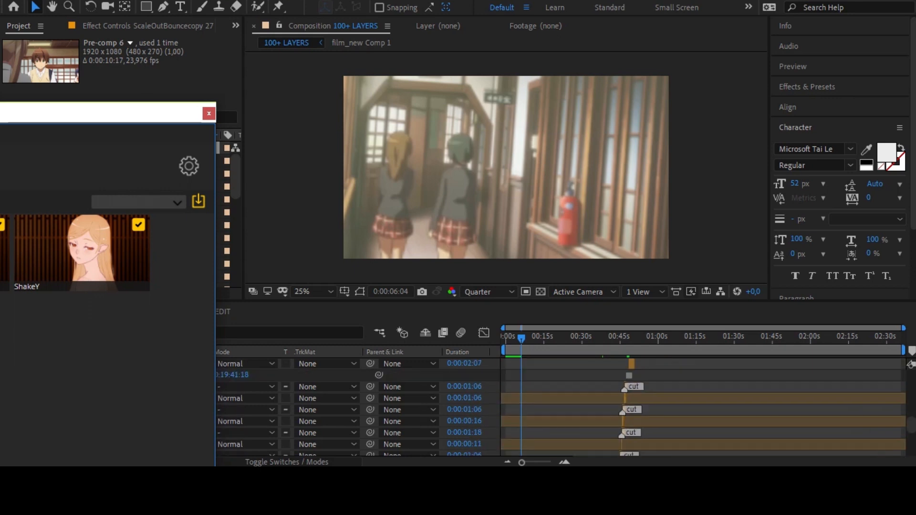
Scroll the 100+ LAYERS timeline to verify cut markers on the joined clips
scroll(down, 3)
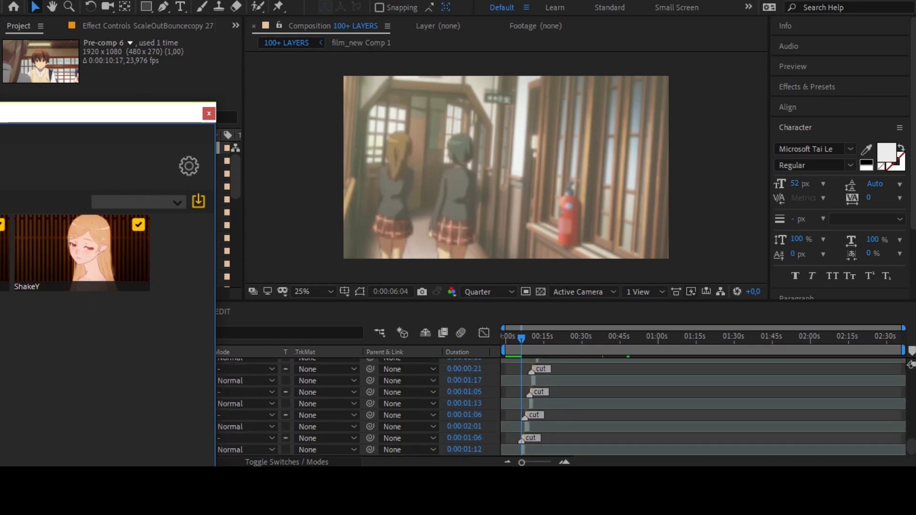